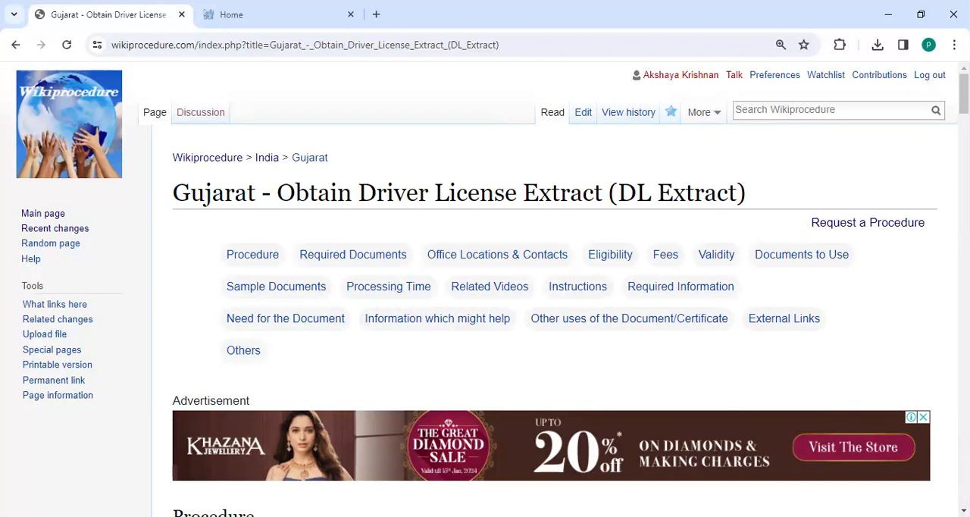
pyautogui.moveTo(352, 229)
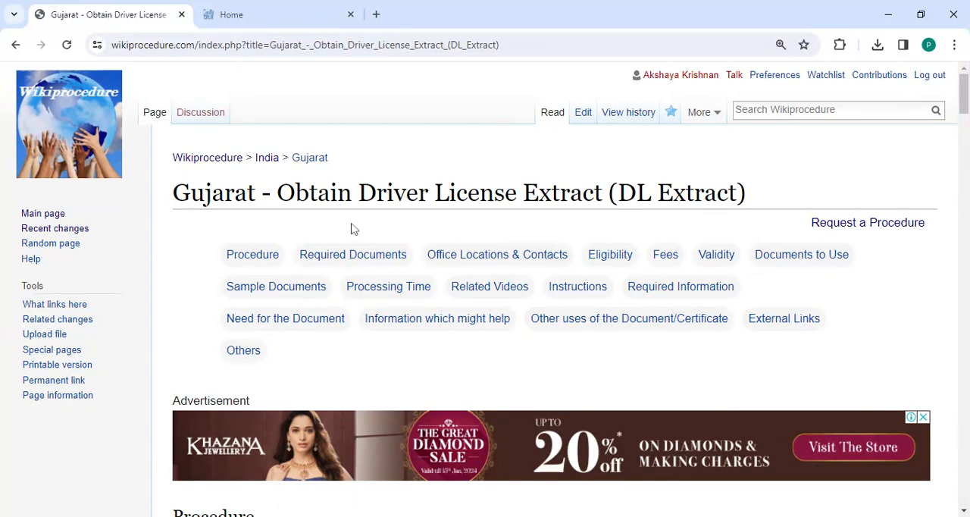
pyautogui.moveTo(301, 243)
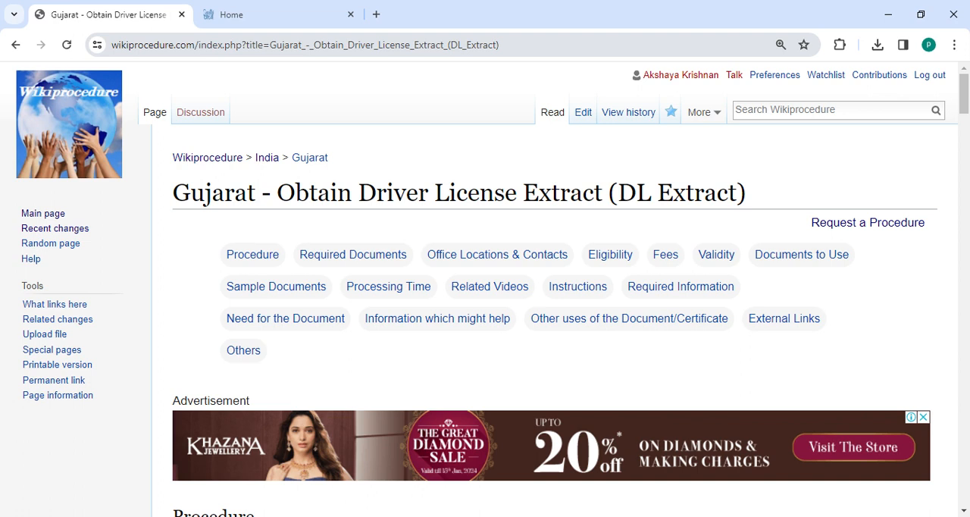
# Select the Wikiprocedure page address and scroll the Apply Online steps into view.
pyautogui.click(303, 45)
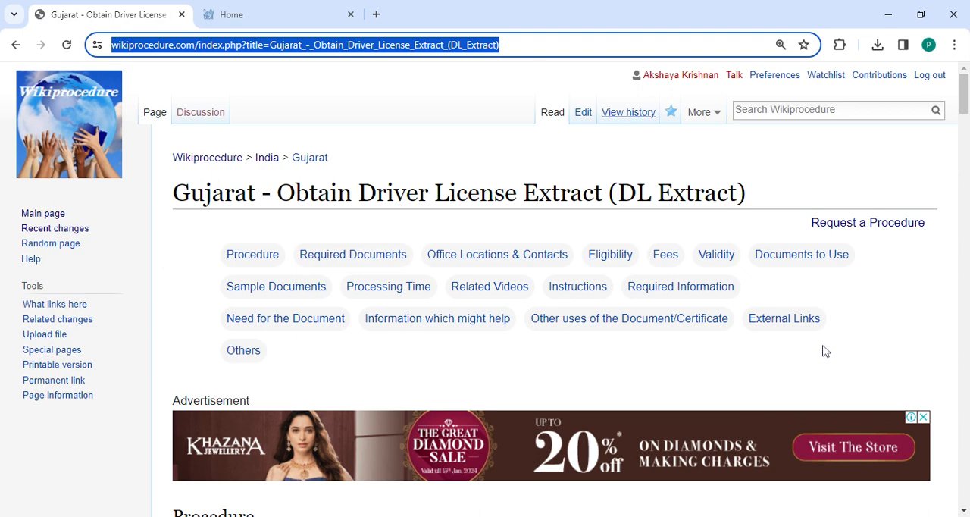
pyautogui.scroll(-3)
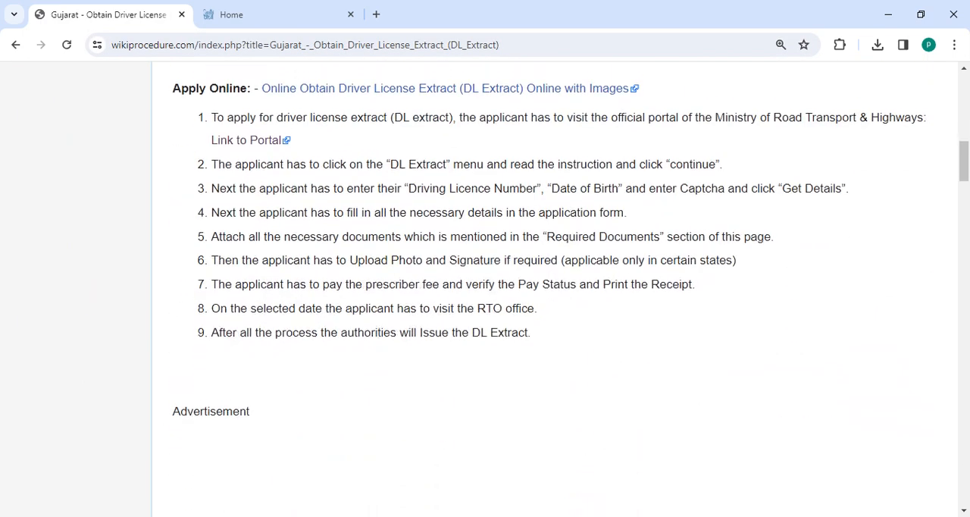
pyautogui.scroll(3)
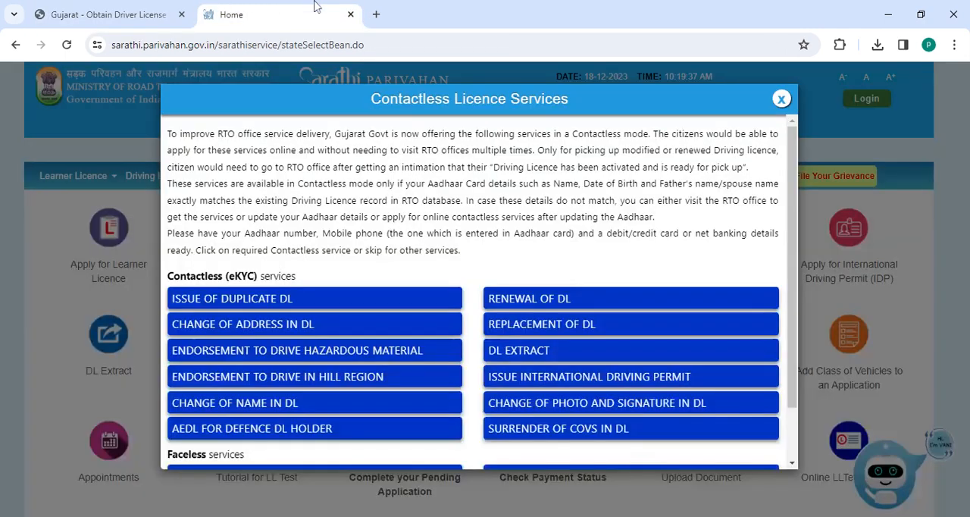
# Dismiss the Contactless Licence Services notice and expand the Driving Licence menu.
pyautogui.click(782, 99)
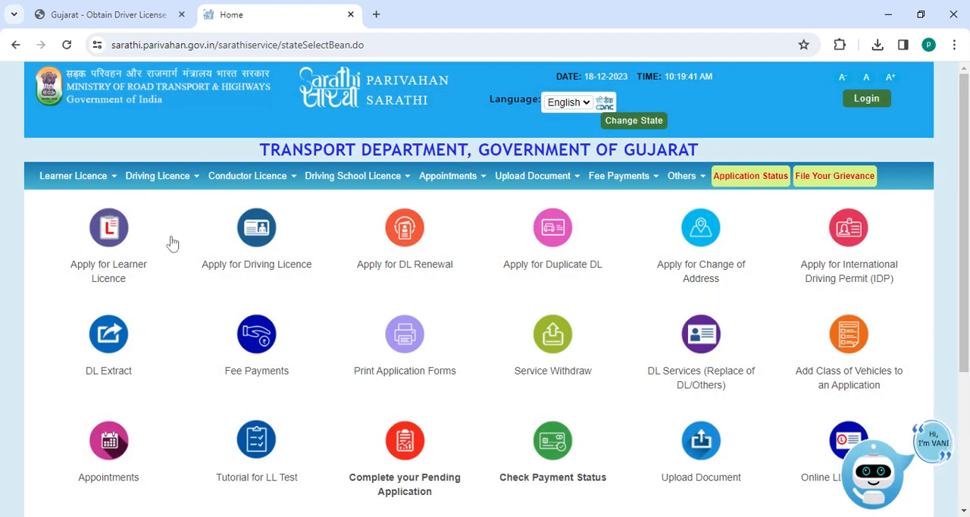
pyautogui.click(158, 174)
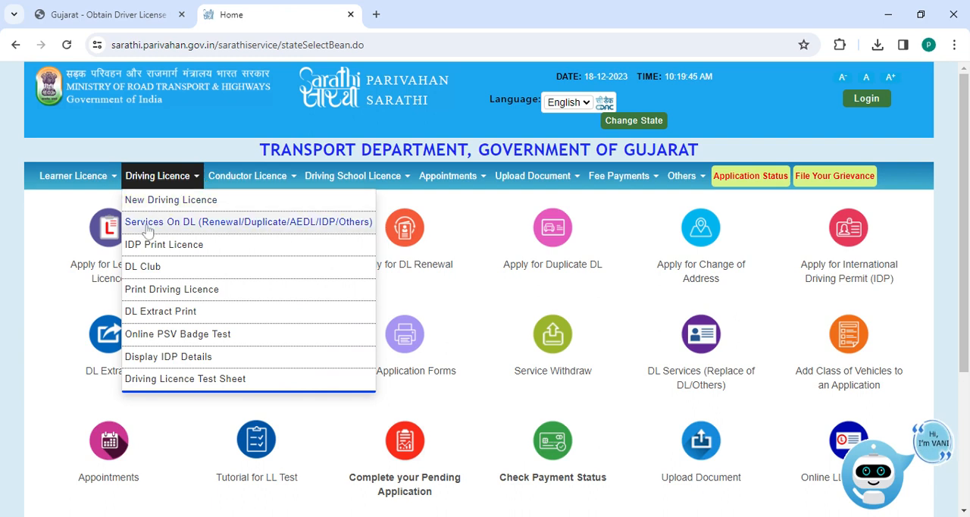
pyautogui.moveTo(251, 244)
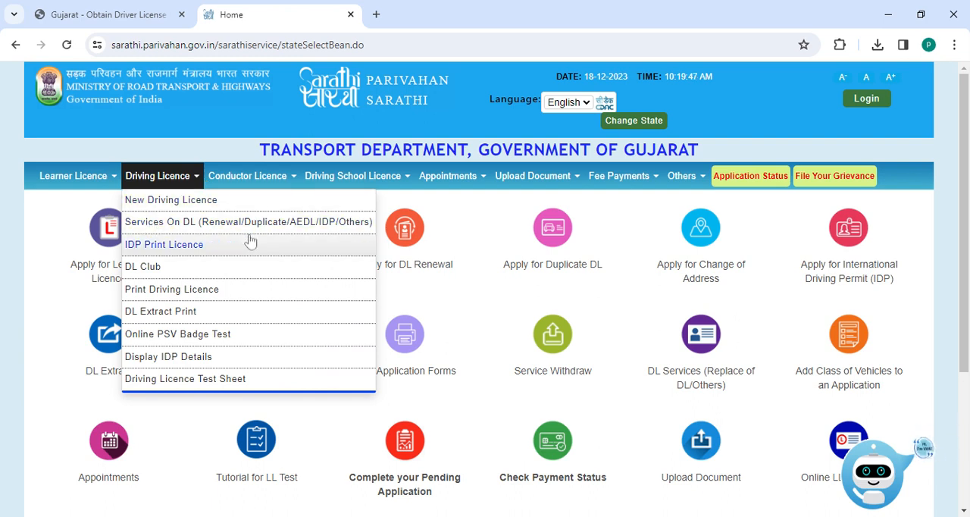
pyautogui.moveTo(312, 227)
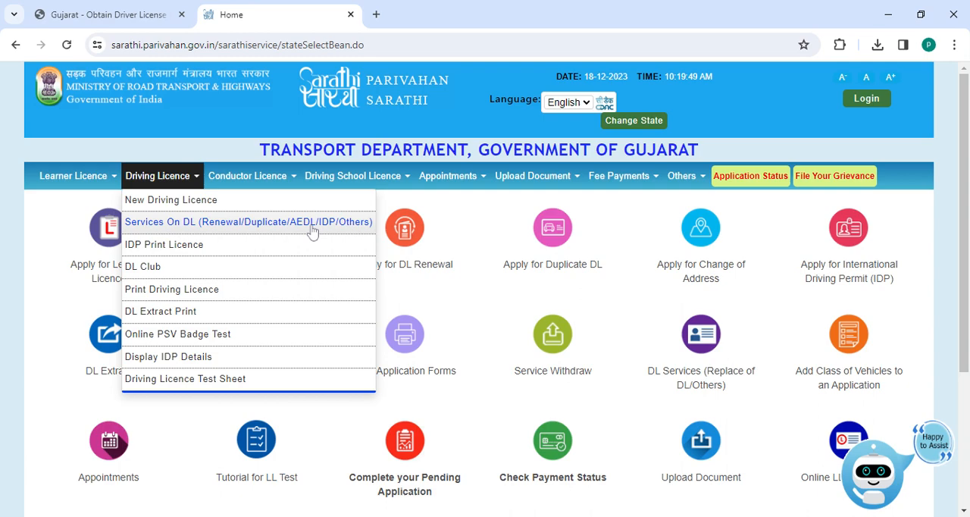
# Open Services On DL (Renewal/Duplicate/AEDL/IDP/Others) and read down to the notes and Continue button.
pyautogui.click(247, 221)
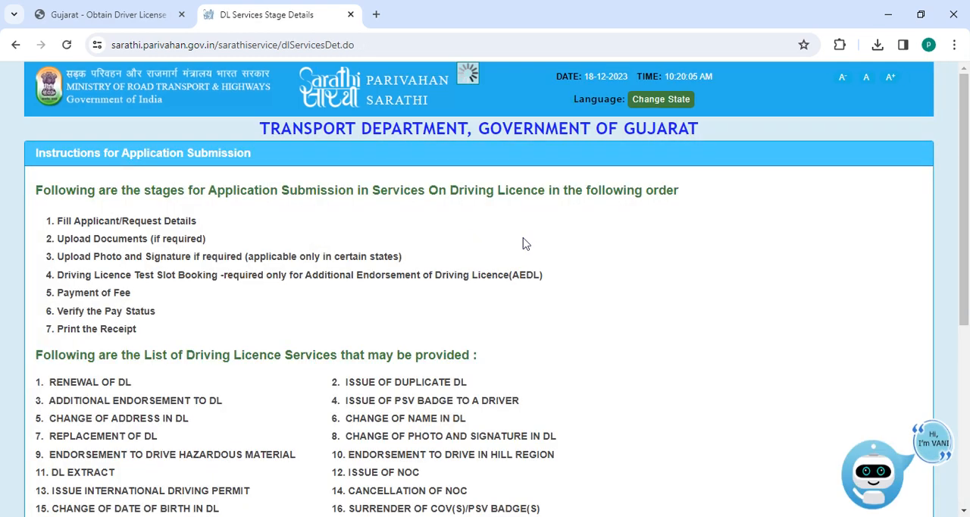
pyautogui.moveTo(613, 223)
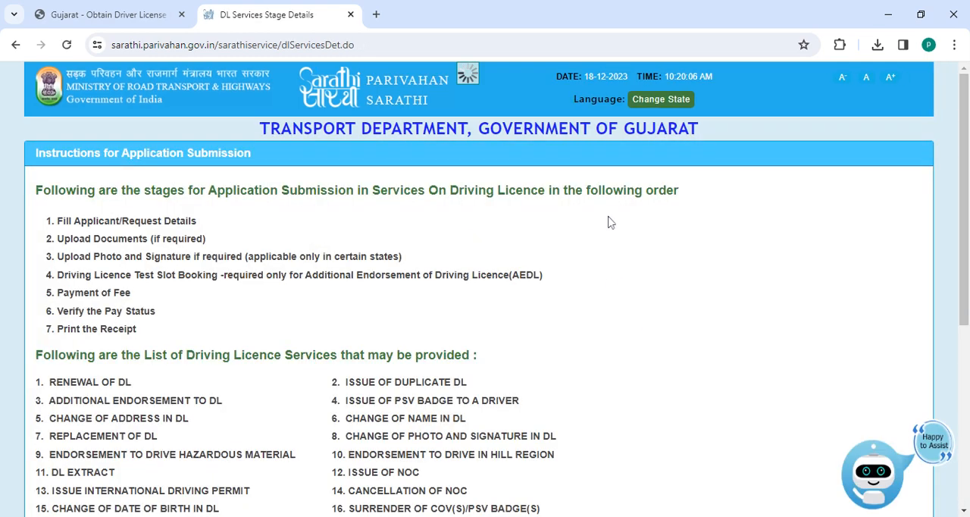
pyautogui.scroll(-3)
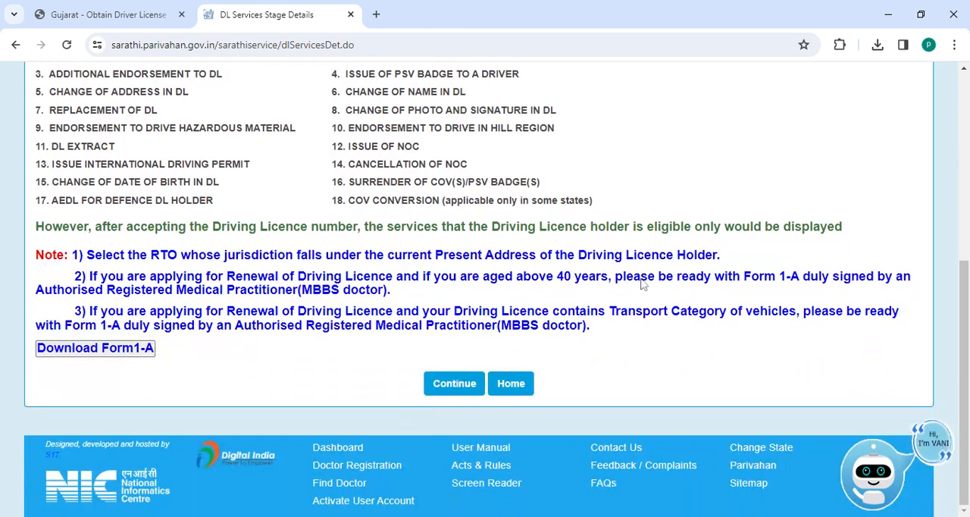
pyautogui.click(454, 382)
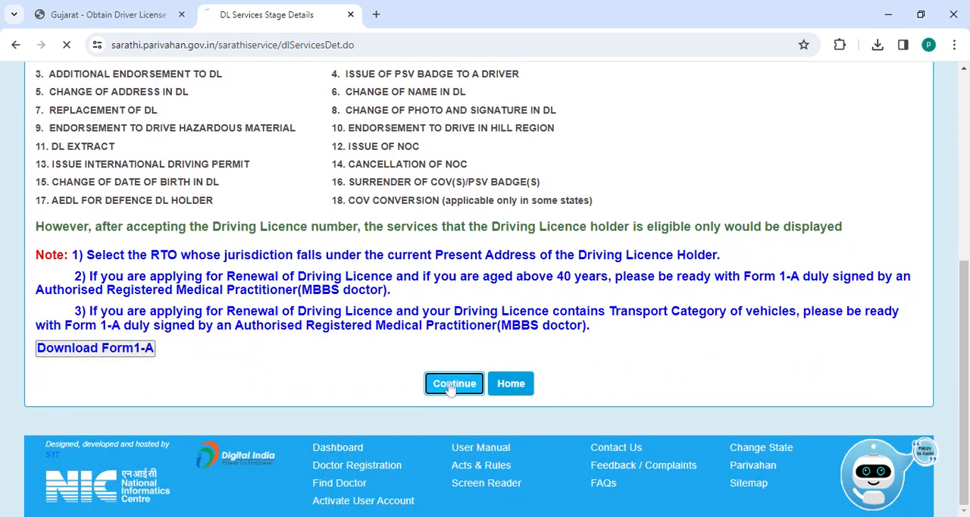
# Continue to the DL Services form for licence number, date of birth and captcha, and try proceeding empty.
pyautogui.click(454, 382)
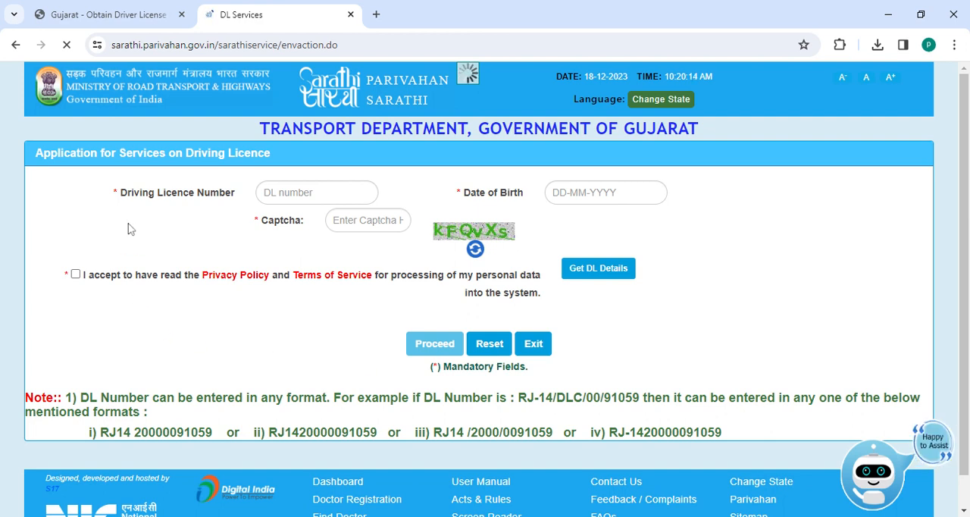
pyautogui.click(659, 100)
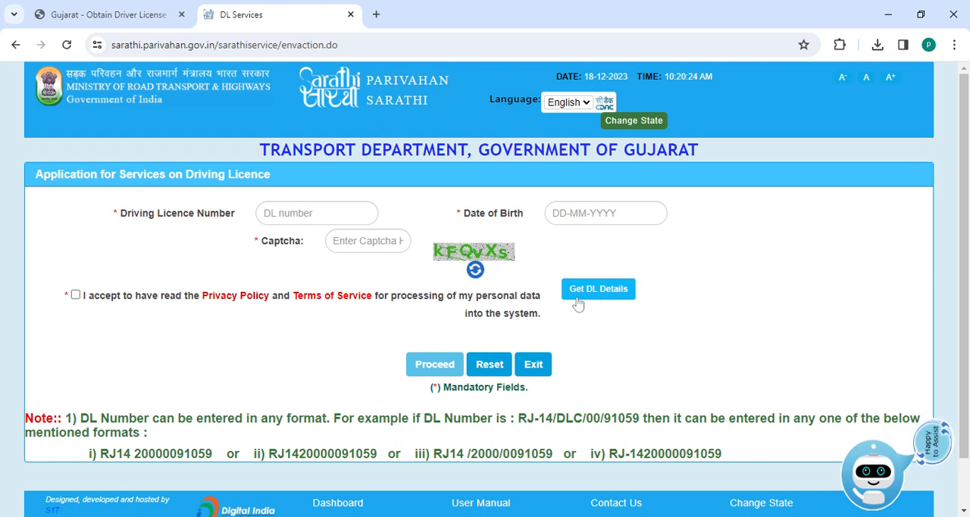
pyautogui.moveTo(506, 284)
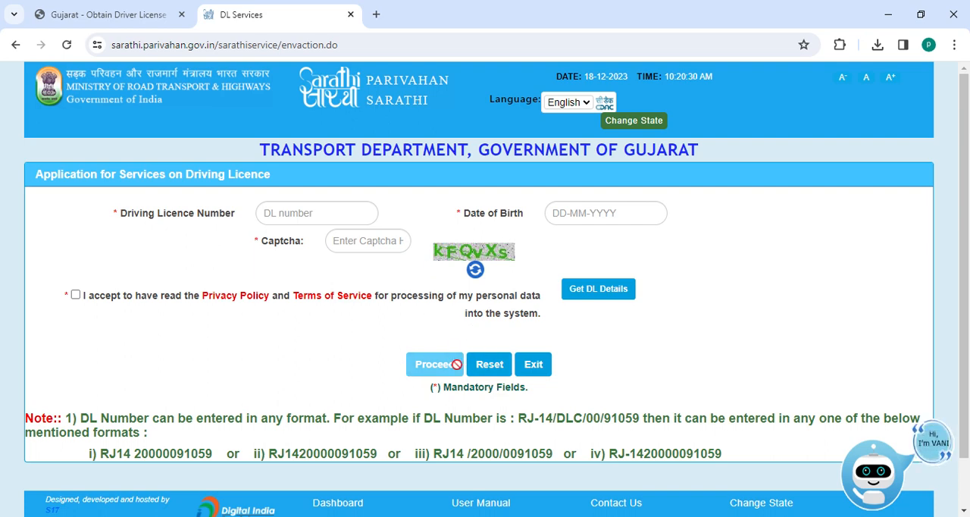
pyautogui.click(109, 14)
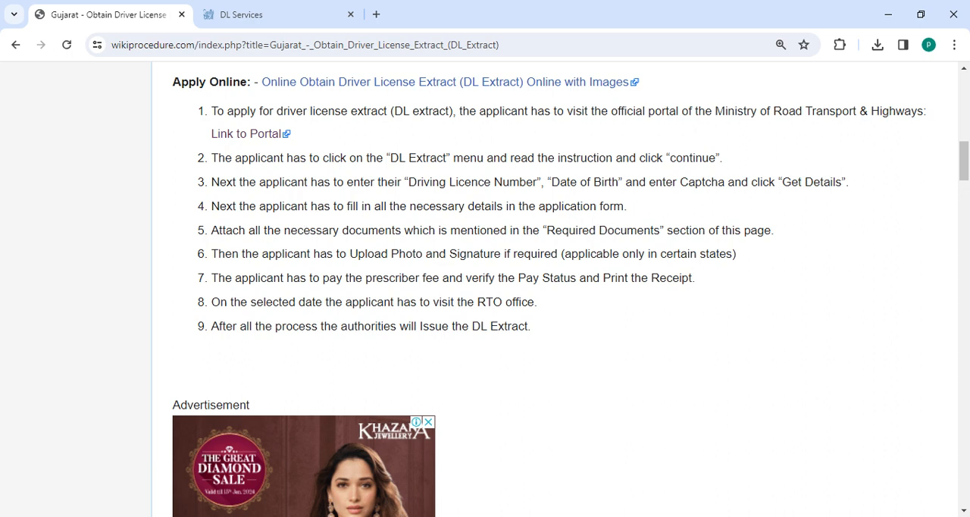
pyautogui.moveTo(437, 245)
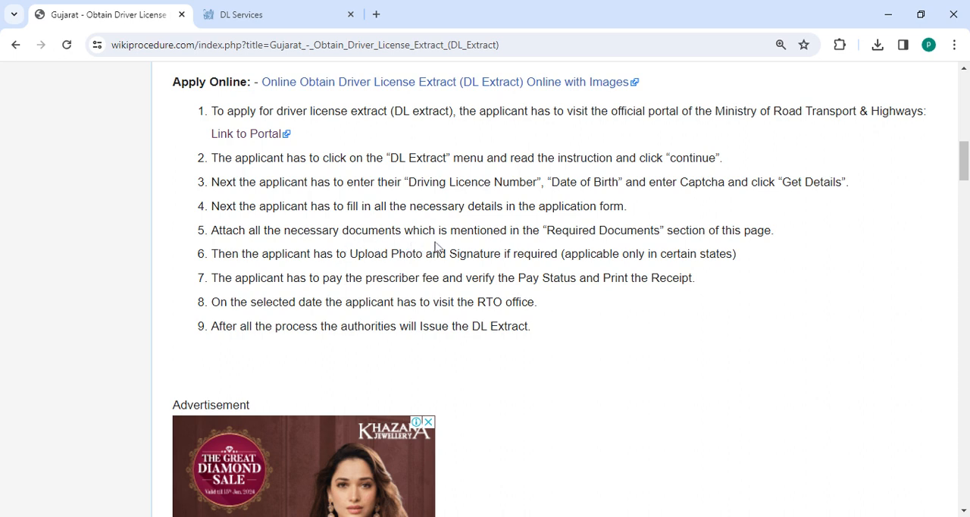
pyautogui.moveTo(512, 249)
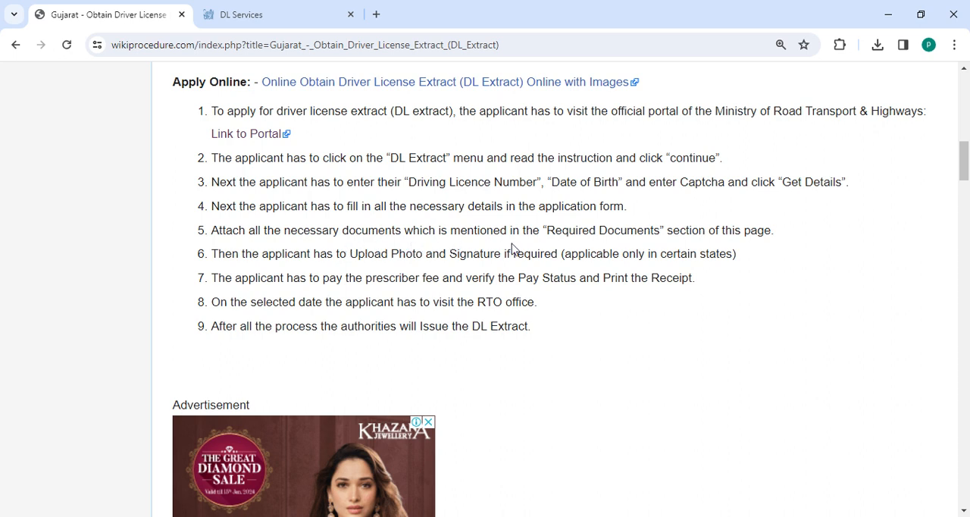
pyautogui.moveTo(675, 247)
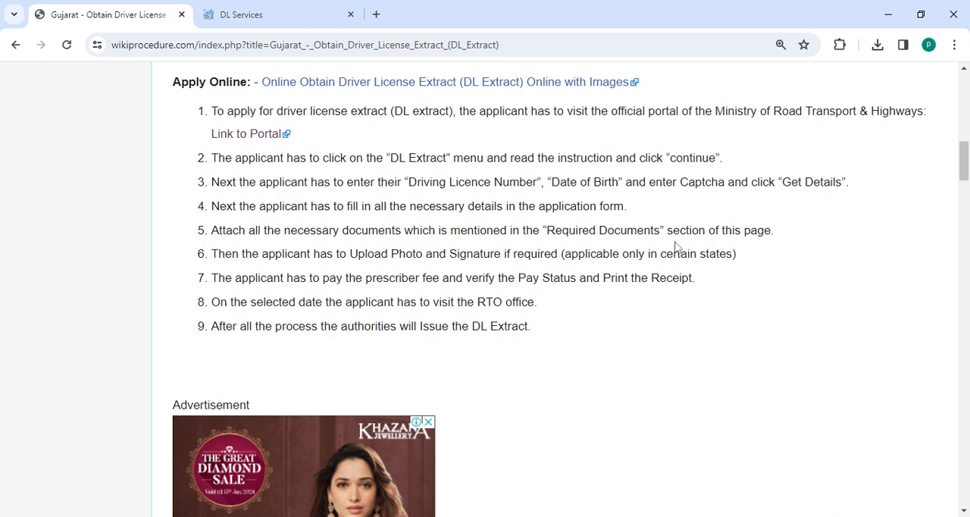
# Scroll through the nine Apply Online steps down to the Required Documents list.
pyautogui.scroll(-3)
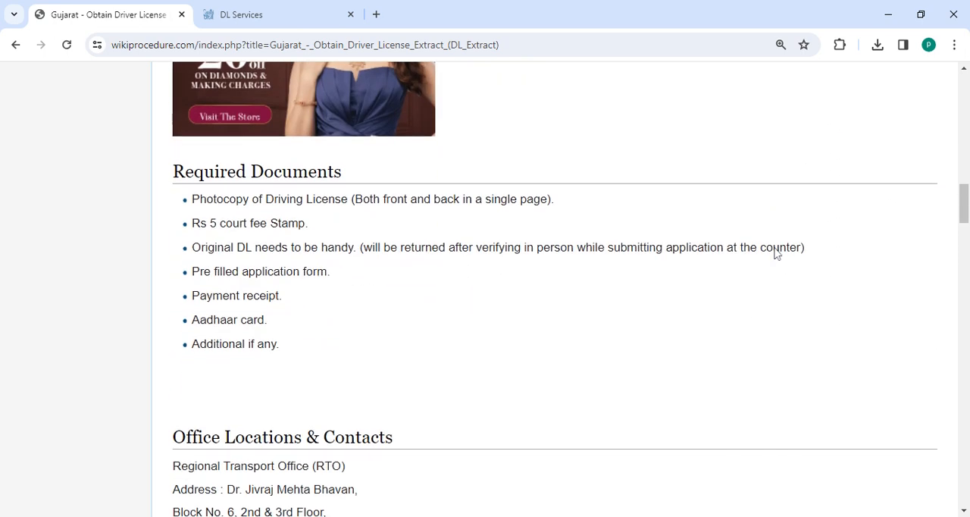
pyautogui.scroll(-3)
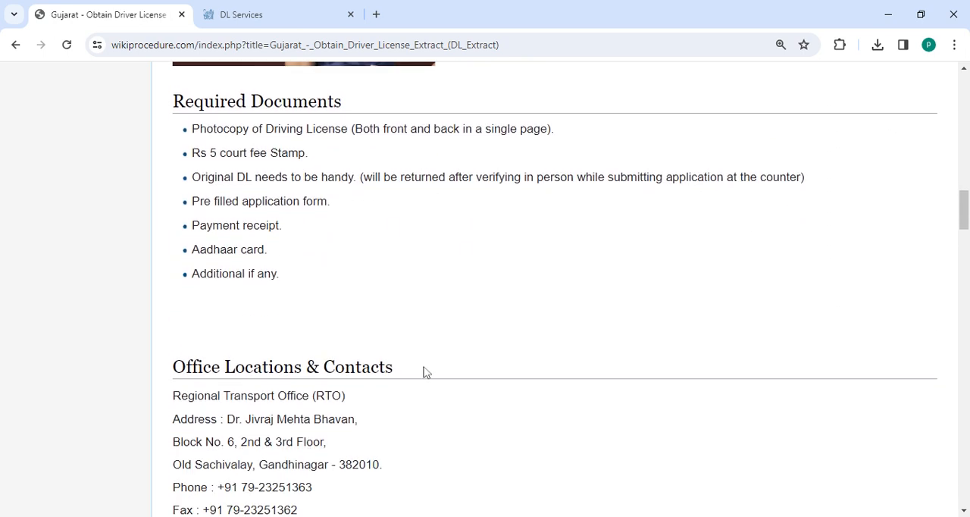
pyautogui.scroll(3)
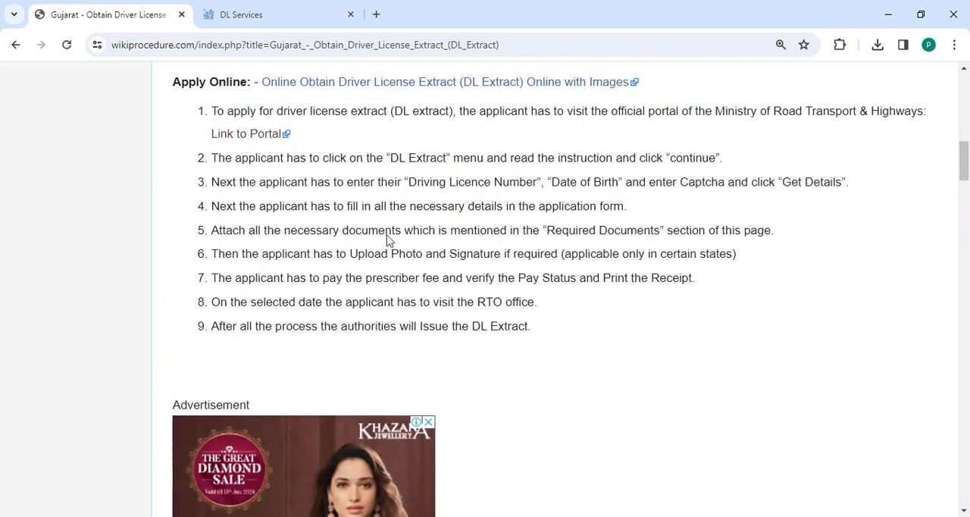
pyautogui.moveTo(279, 272)
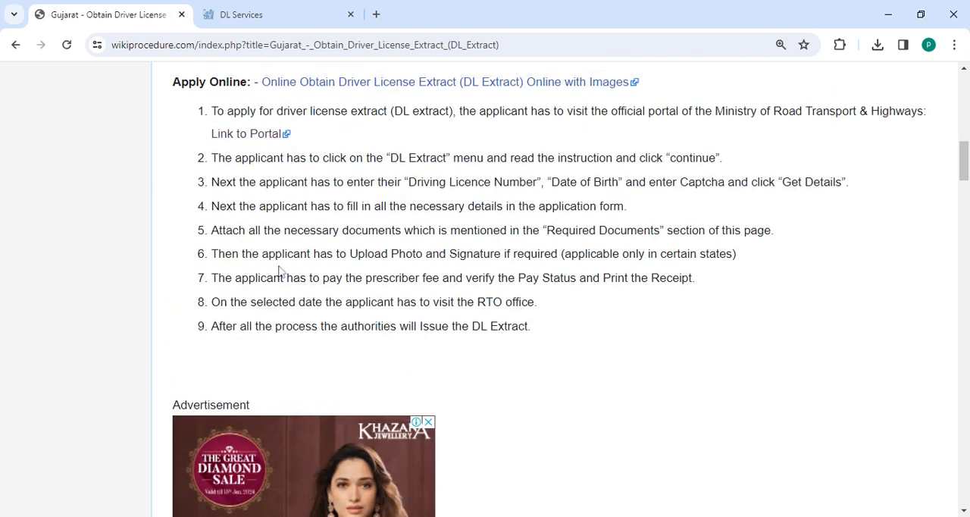
pyautogui.moveTo(432, 276)
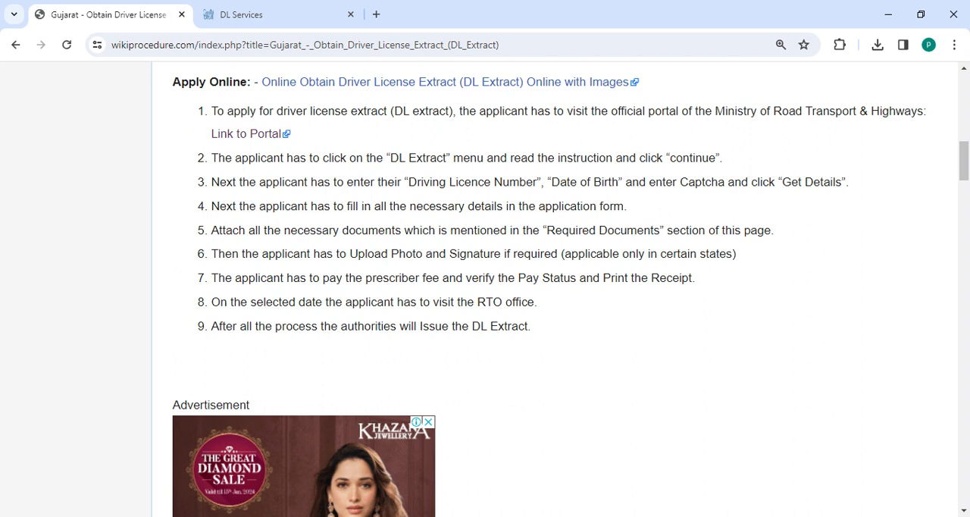
pyautogui.moveTo(367, 322)
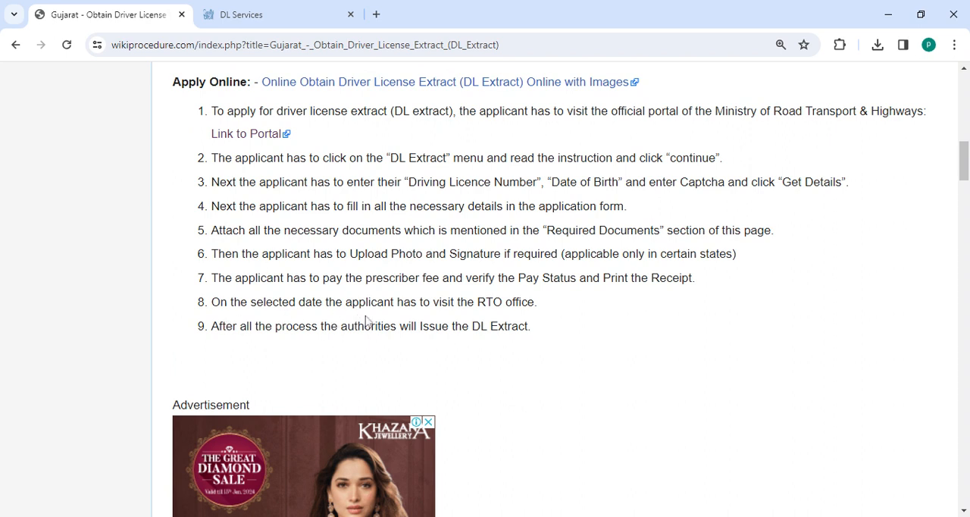
pyautogui.moveTo(367, 321)
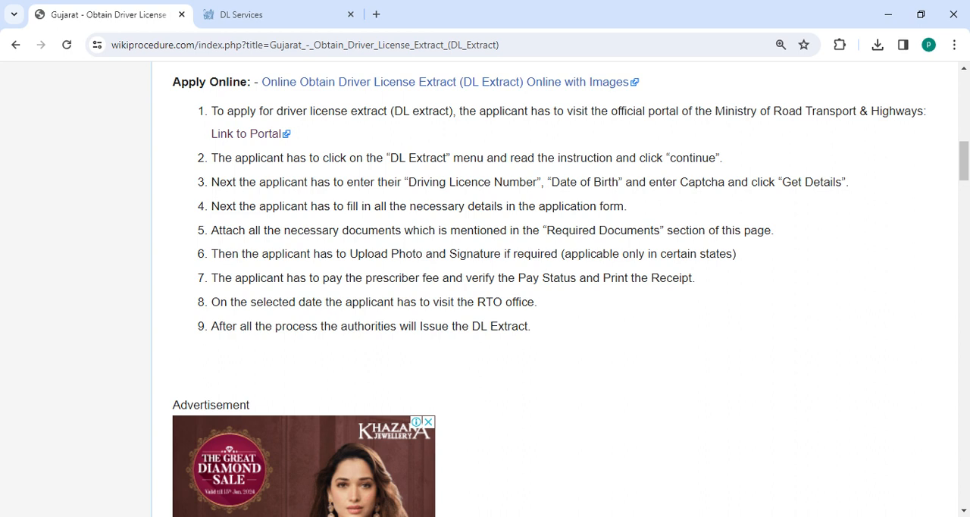
pyautogui.moveTo(230, 349)
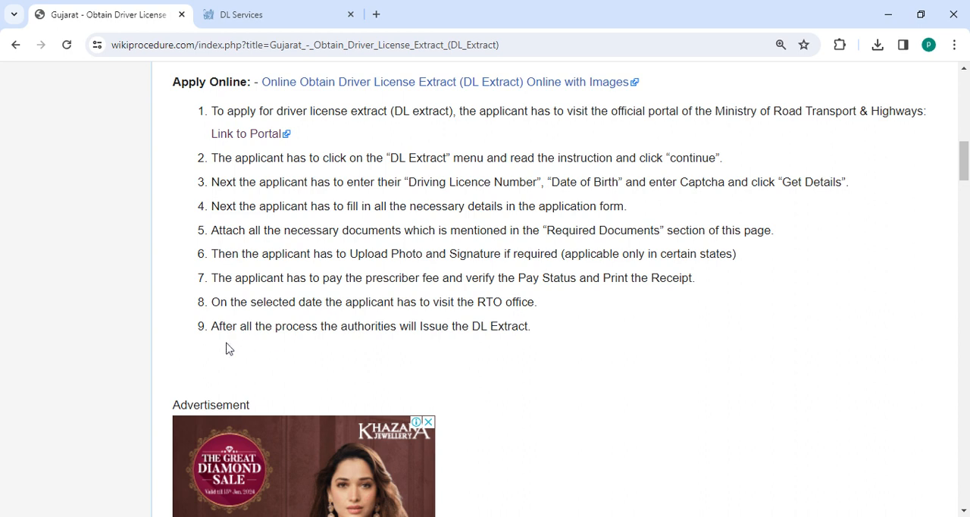
pyautogui.moveTo(464, 359)
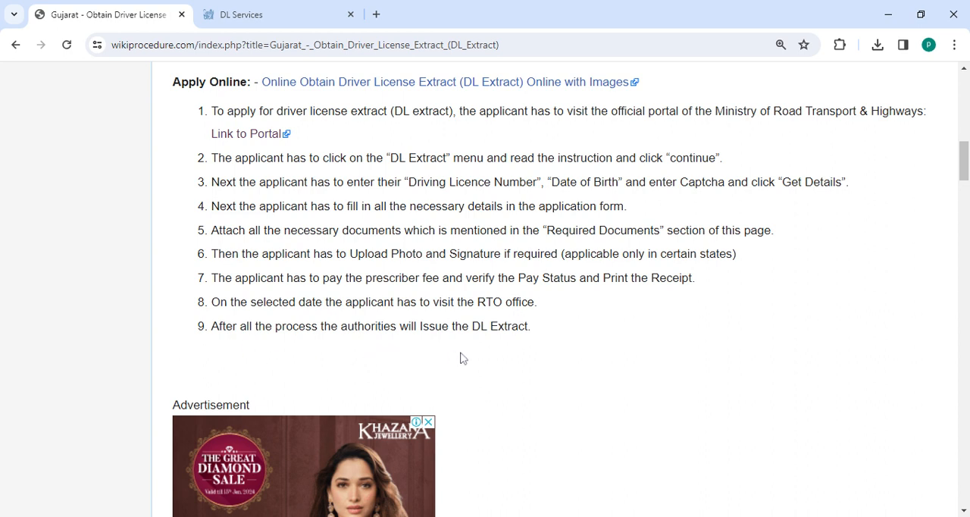
pyautogui.moveTo(505, 367)
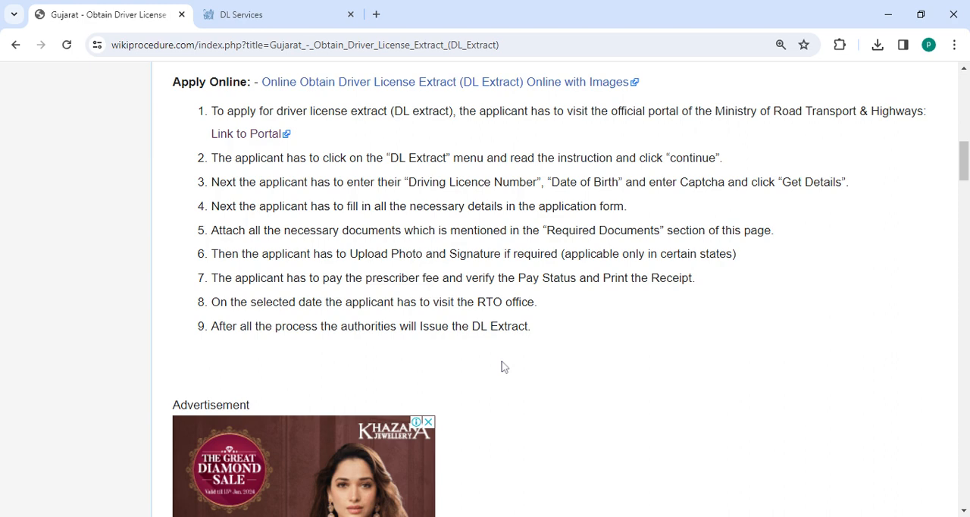
pyautogui.scroll(-3)
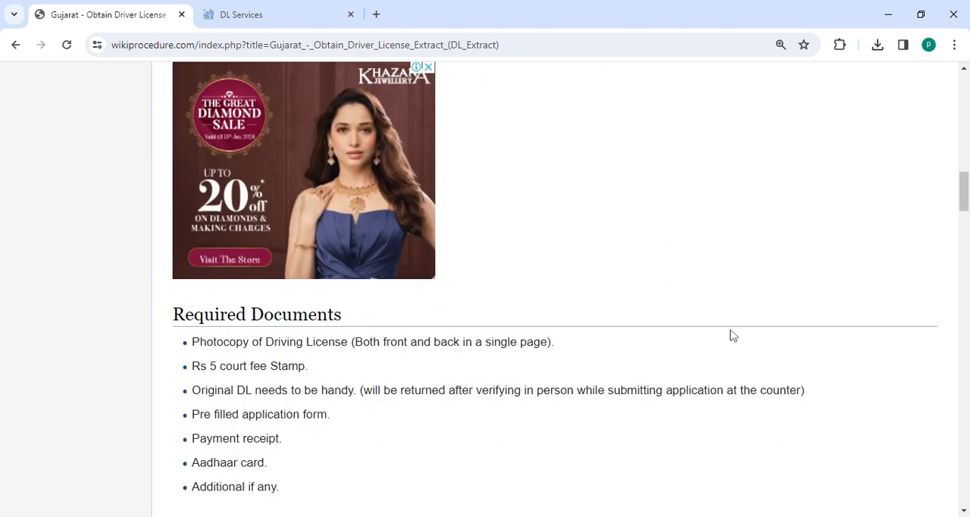
# Scroll to the Eligibility and Fees sections showing the Rs.5 stamp and Rs.25 online fee.
pyautogui.scroll(-3)
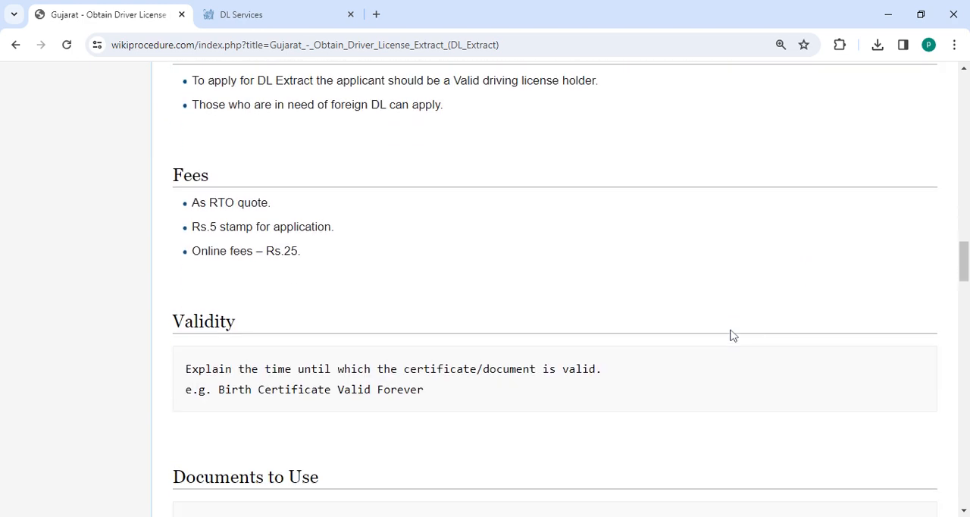
pyautogui.moveTo(176, 218)
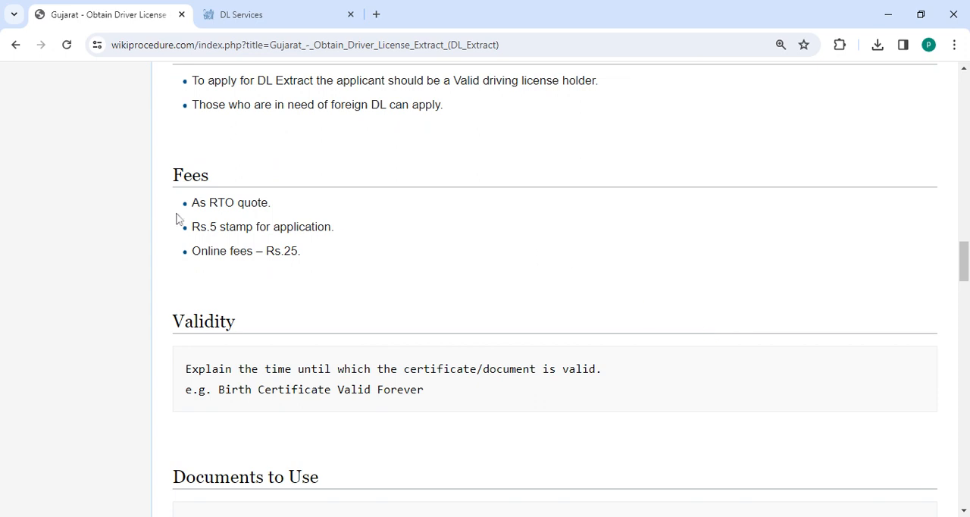
pyautogui.moveTo(205, 249)
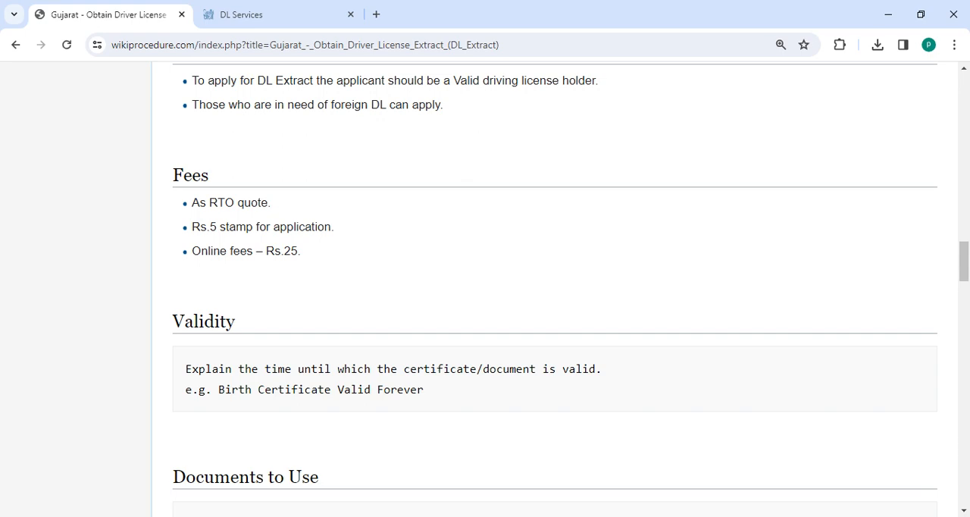
pyautogui.moveTo(309, 273)
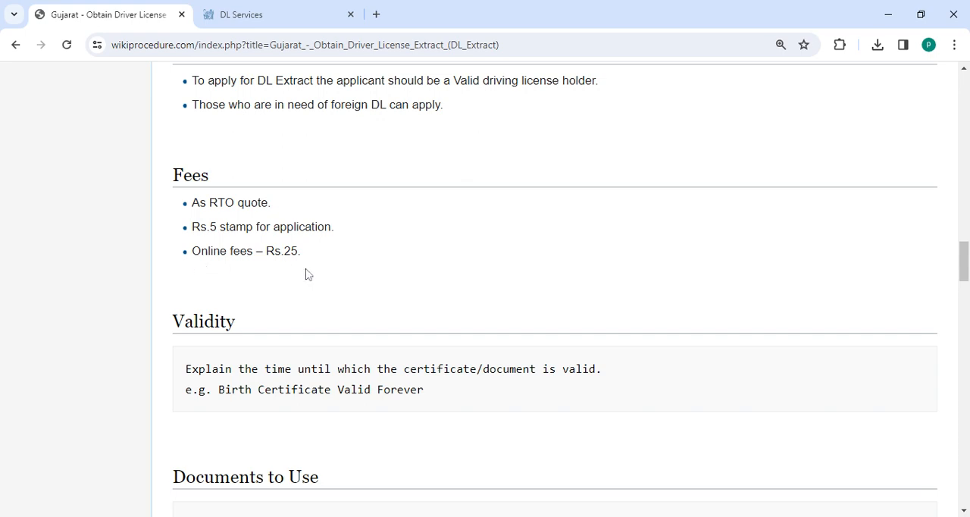
pyautogui.scroll(3)
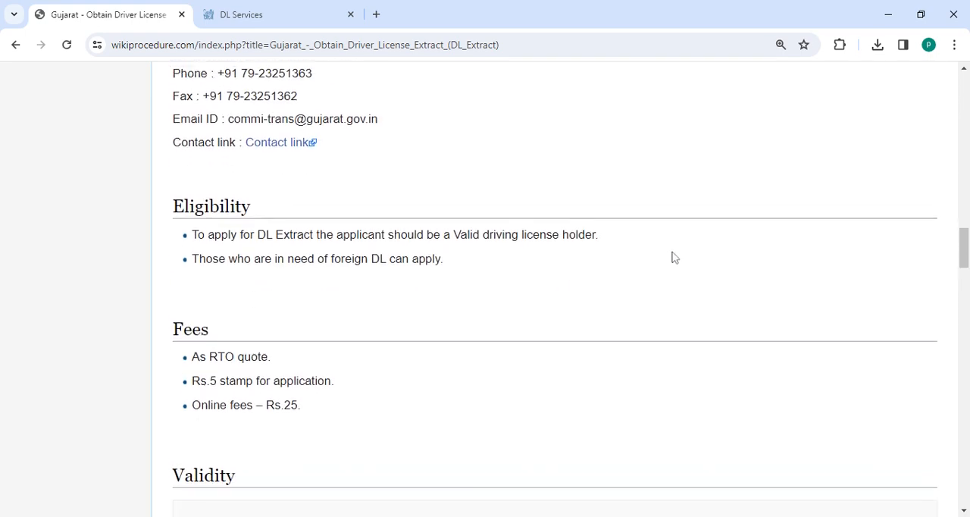
# Scroll to the Gandhinagar RTO's Office Locations & Contacts with address, phone, fax and email.
pyautogui.scroll(3)
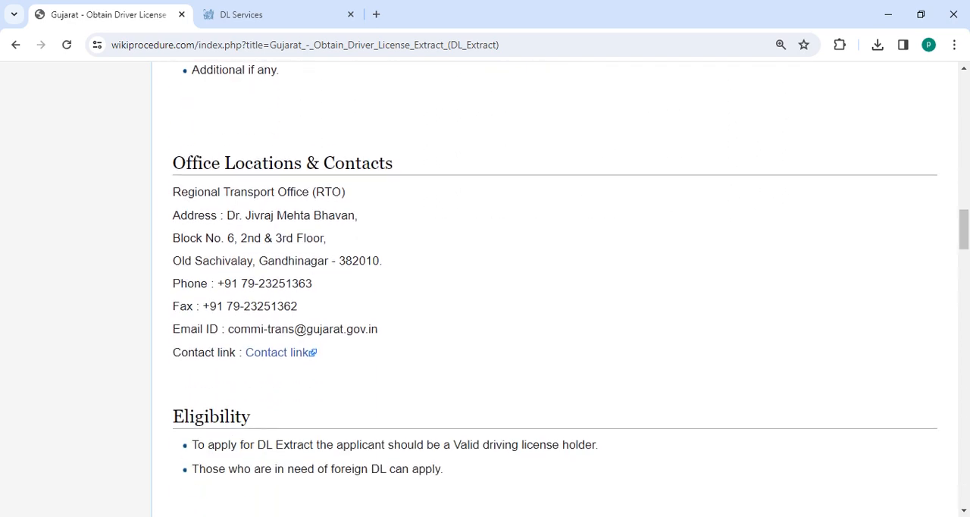
pyautogui.scroll(-3)
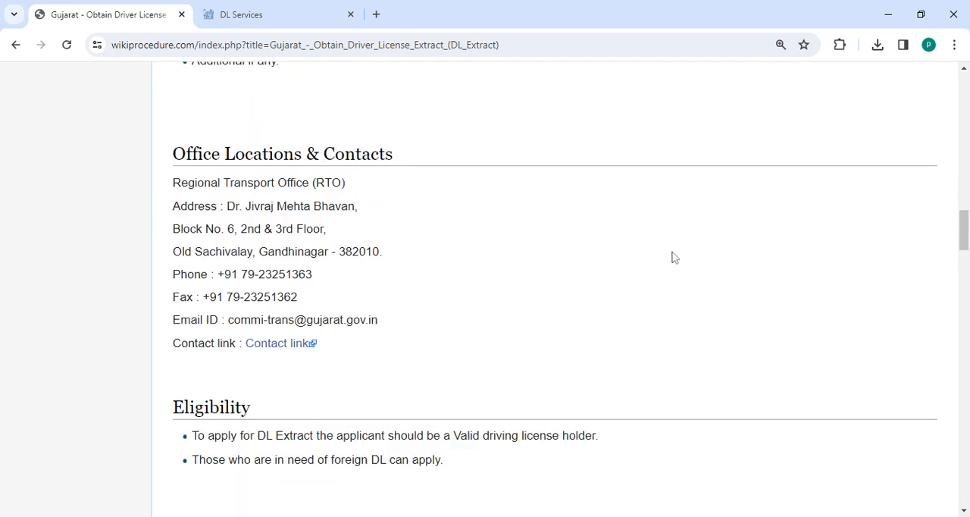
pyautogui.scroll(-3)
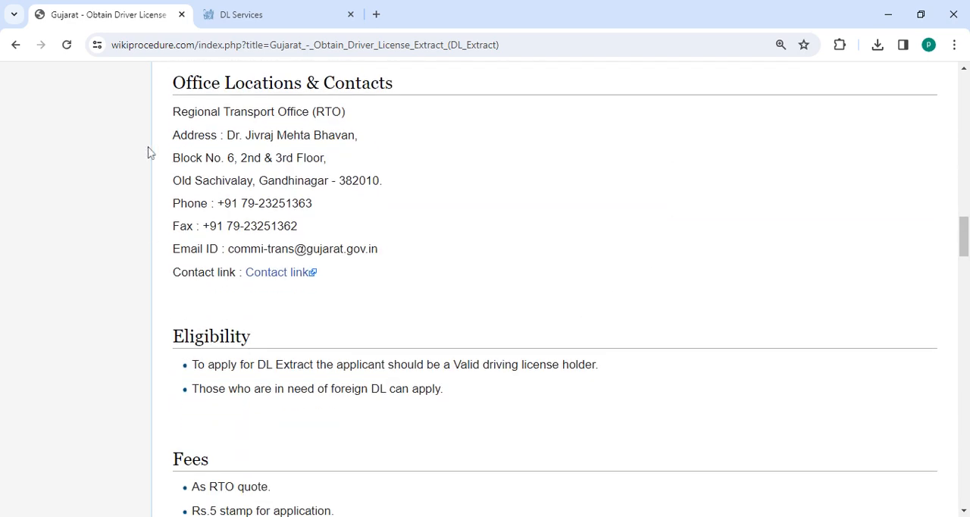
pyautogui.moveTo(428, 115)
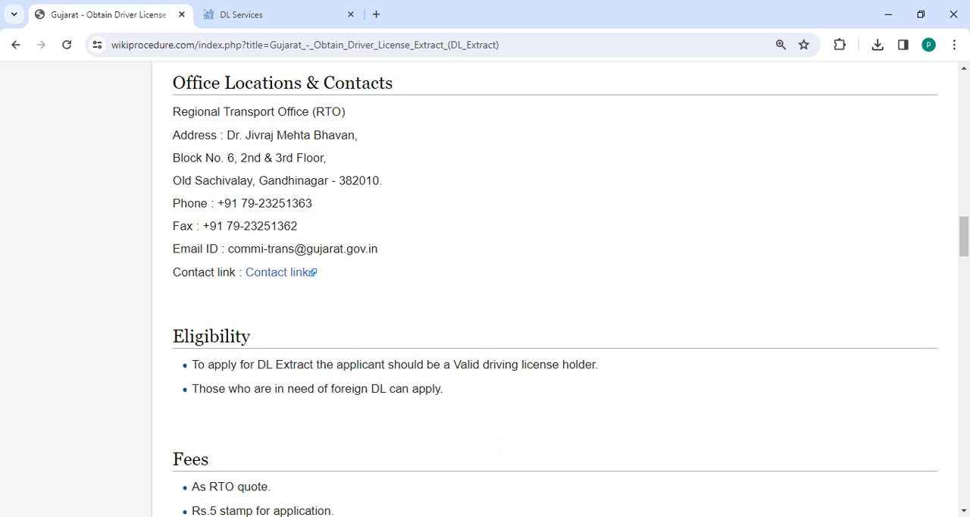
pyautogui.moveTo(281, 273)
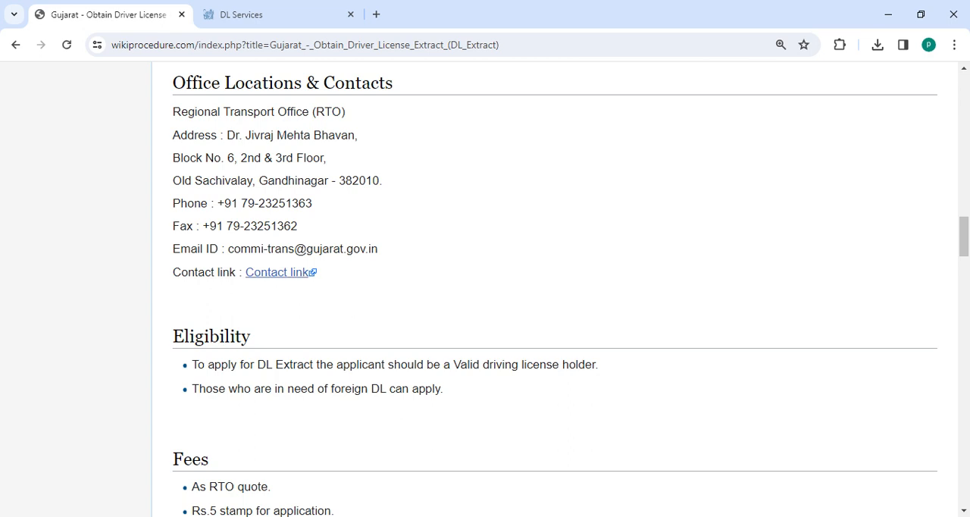
# Scroll through Processing Time, Required Information, External Links and Others to the last-edited footer.
pyautogui.scroll(-3)
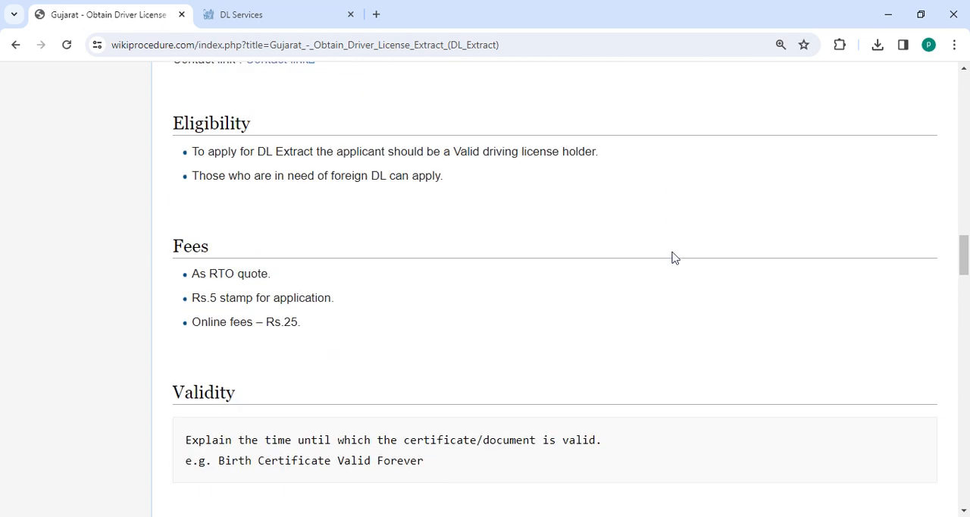
pyautogui.scroll(-3)
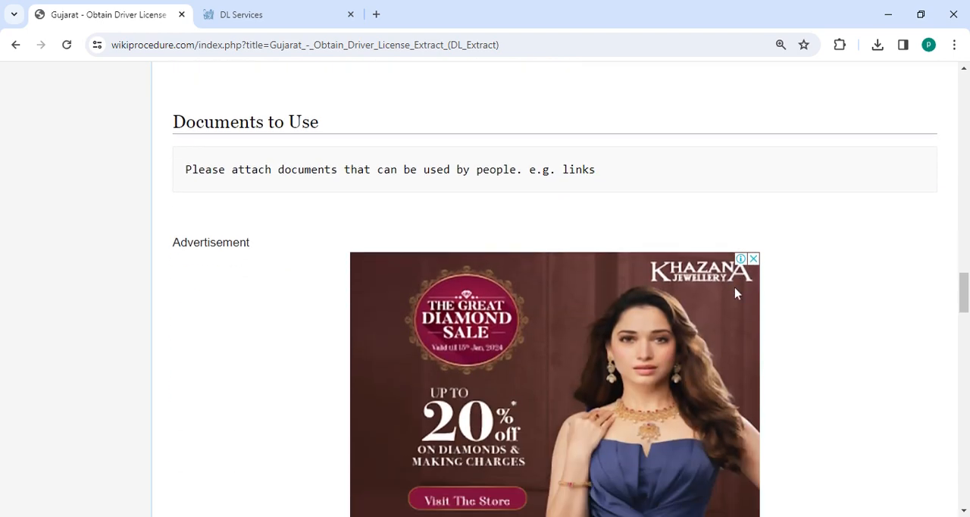
pyautogui.scroll(-3)
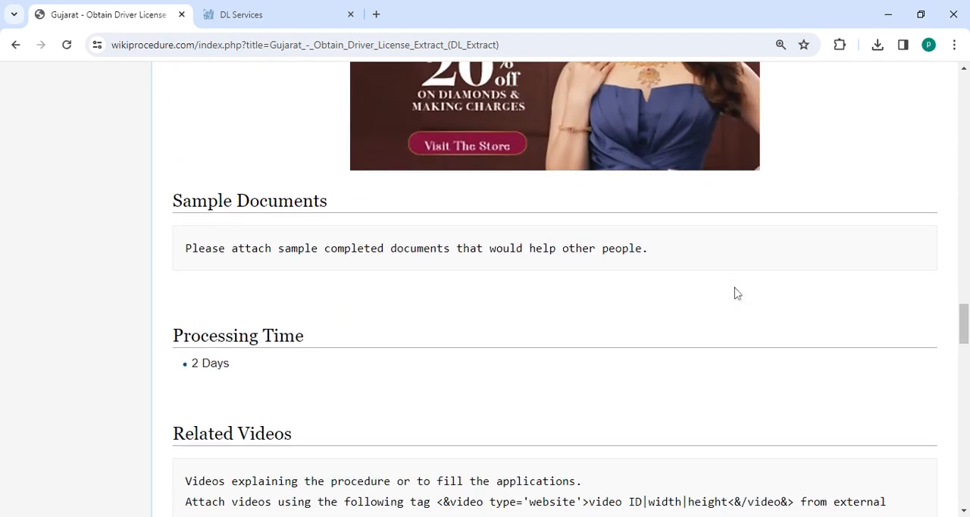
pyautogui.scroll(-3)
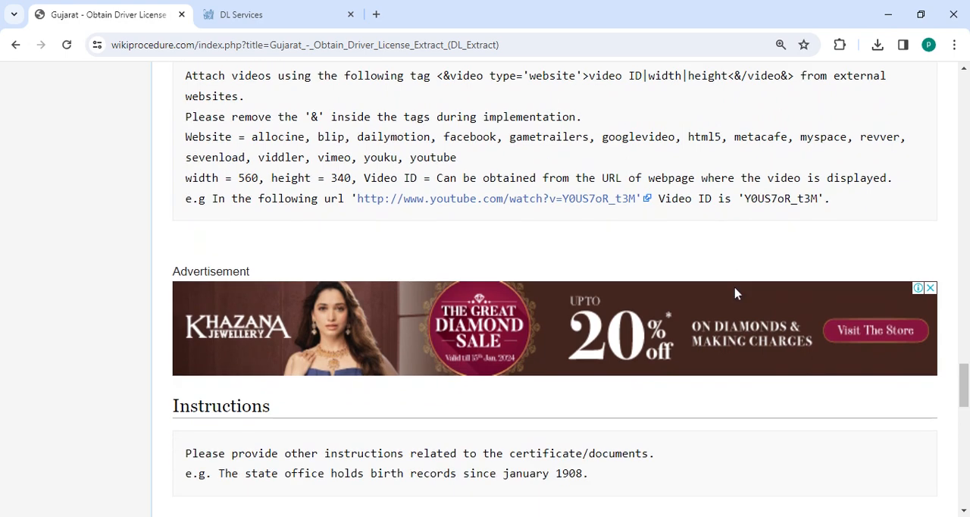
pyautogui.scroll(-3)
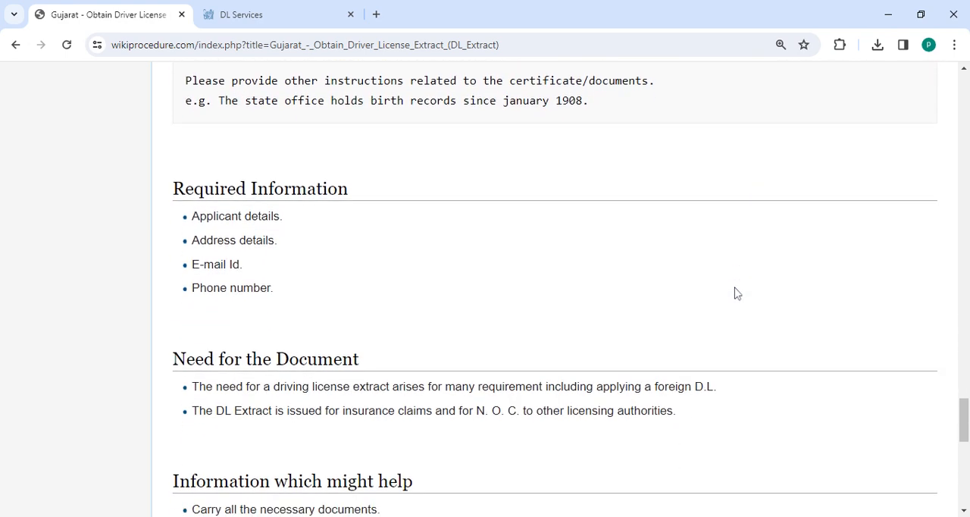
pyautogui.scroll(-3)
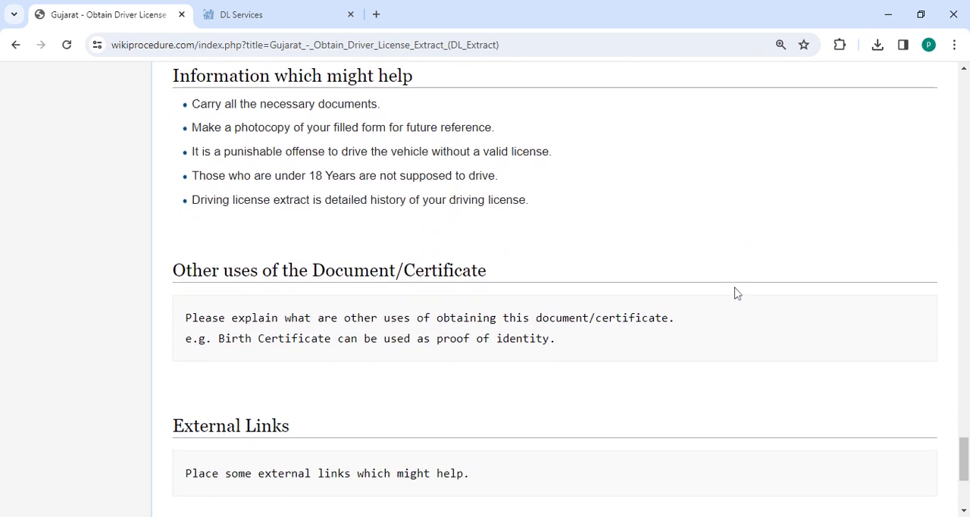
pyautogui.scroll(-3)
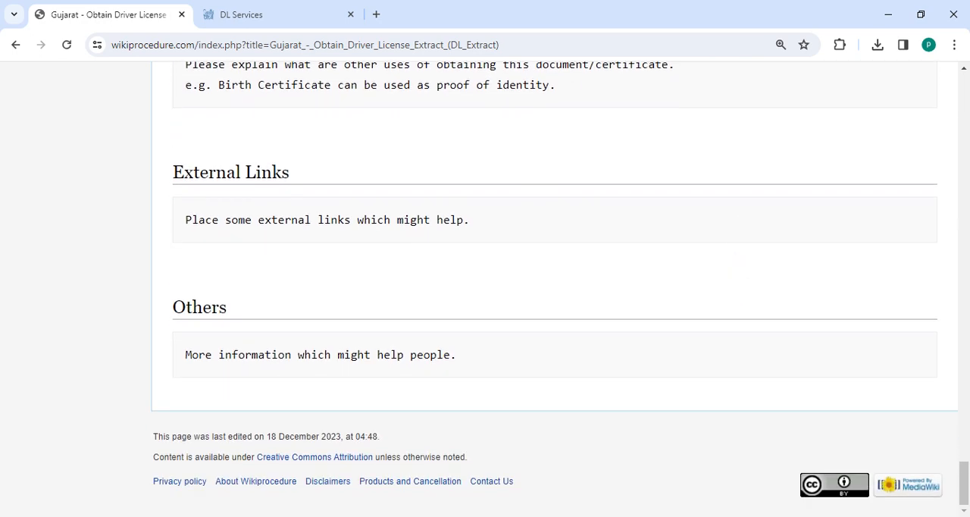
pyautogui.moveTo(737, 294)
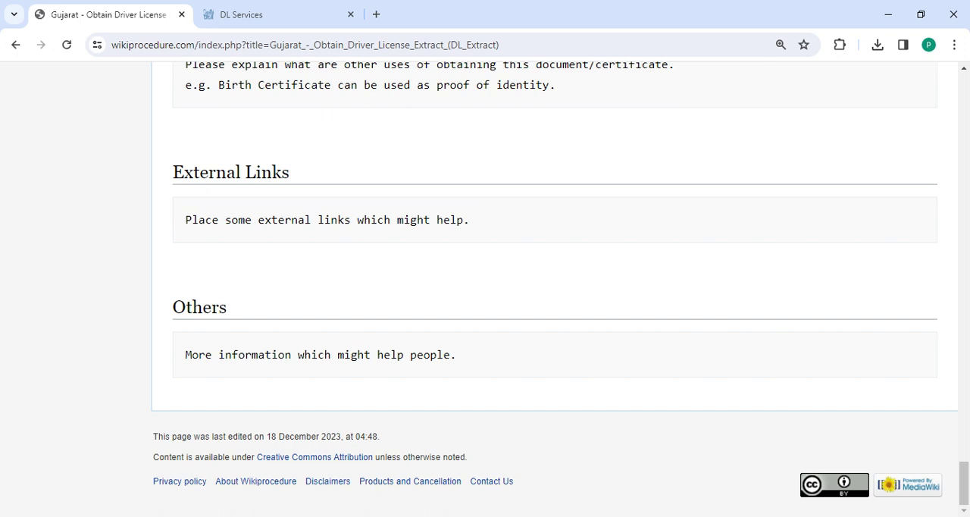
pyautogui.moveTo(534, 482)
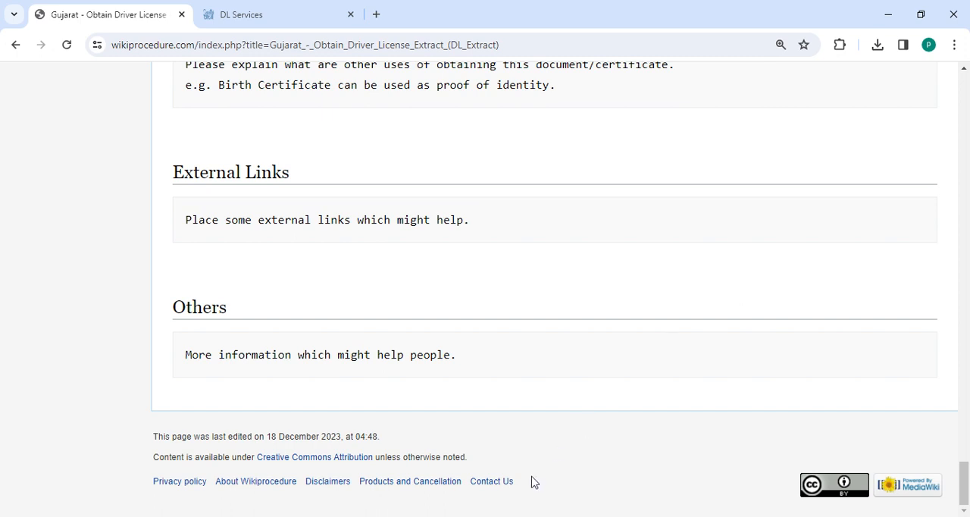